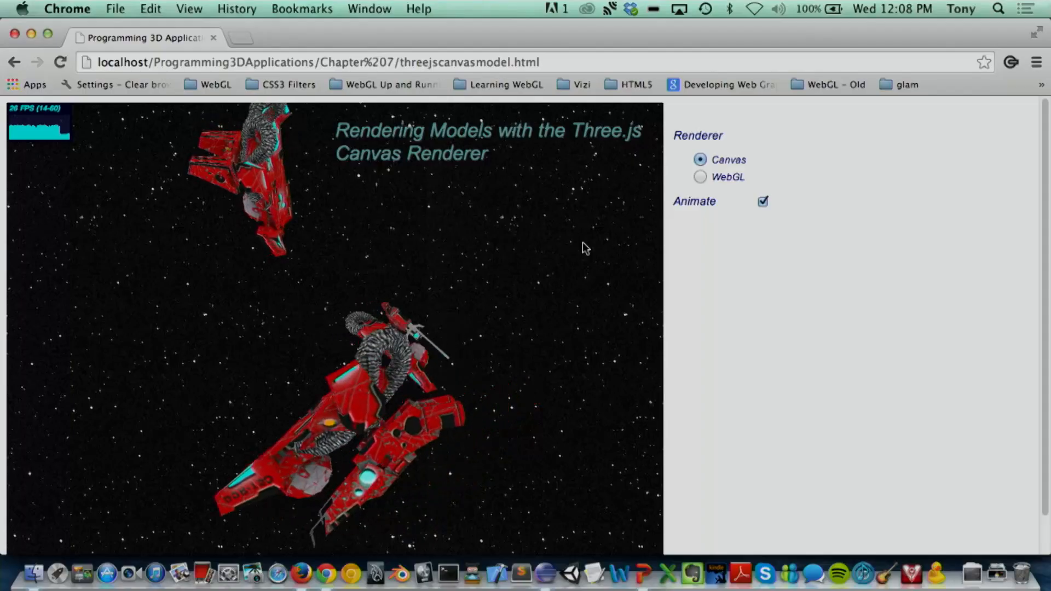
# Give the moon a purple Phong diffuse colour in the Three.js Materials demo.
pyautogui.click(700, 176)
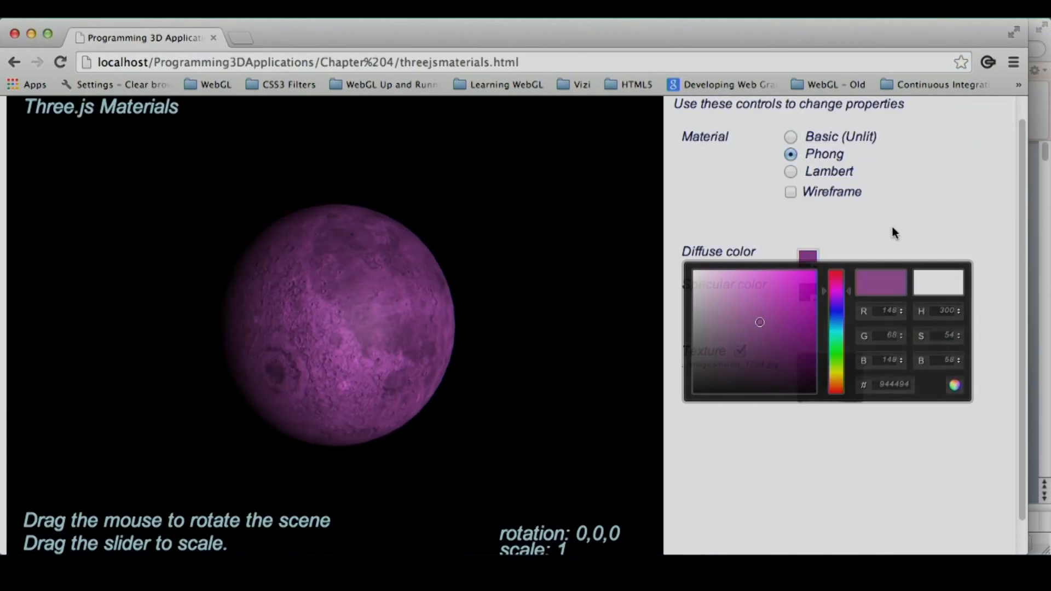
# Flip the All Properties card to show its BACK face.
pyautogui.click(632, 189)
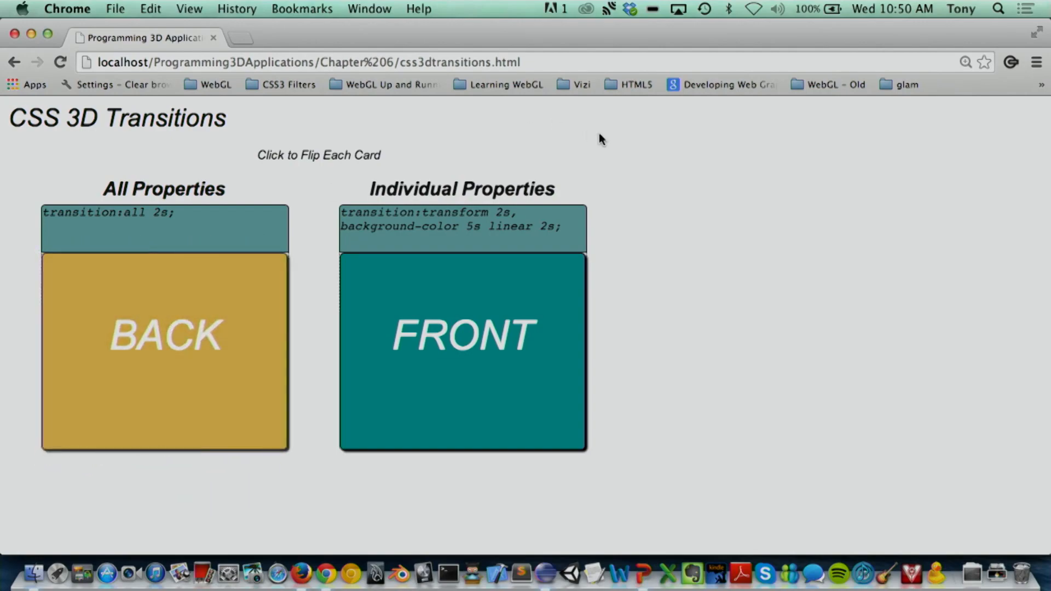
# Arrange the periodic table into a helix, then start the camera spline animation along the VivianiCurve tube.
pyautogui.click(555, 528)
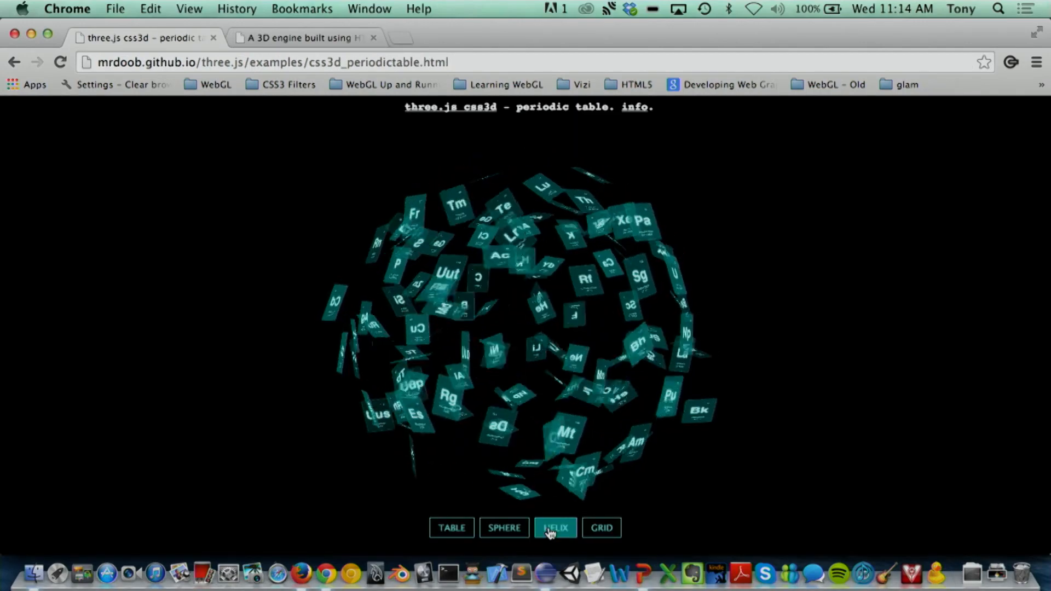
pyautogui.click(555, 527)
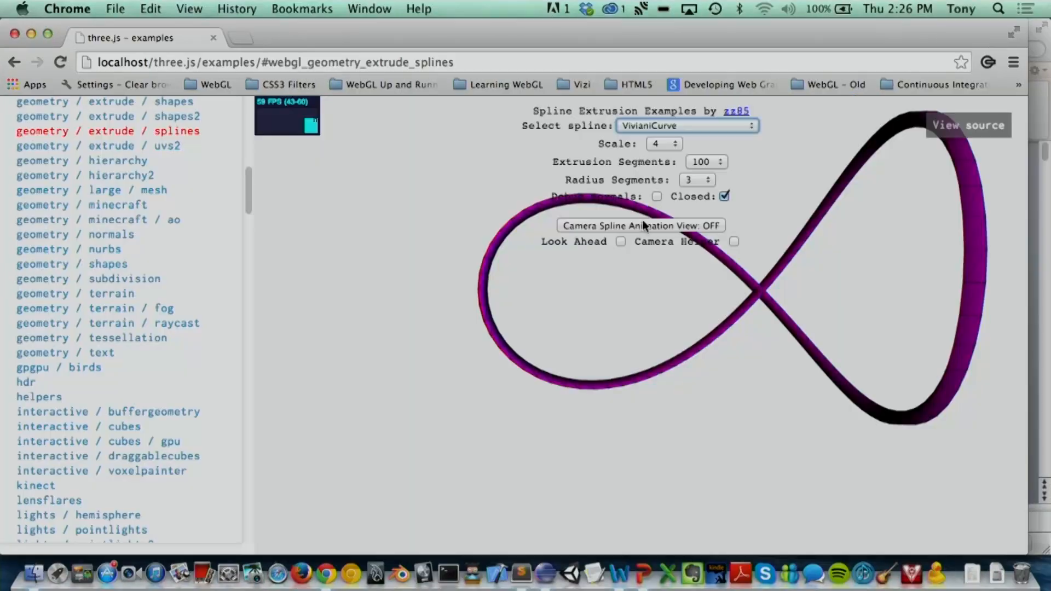
pyautogui.click(640, 225)
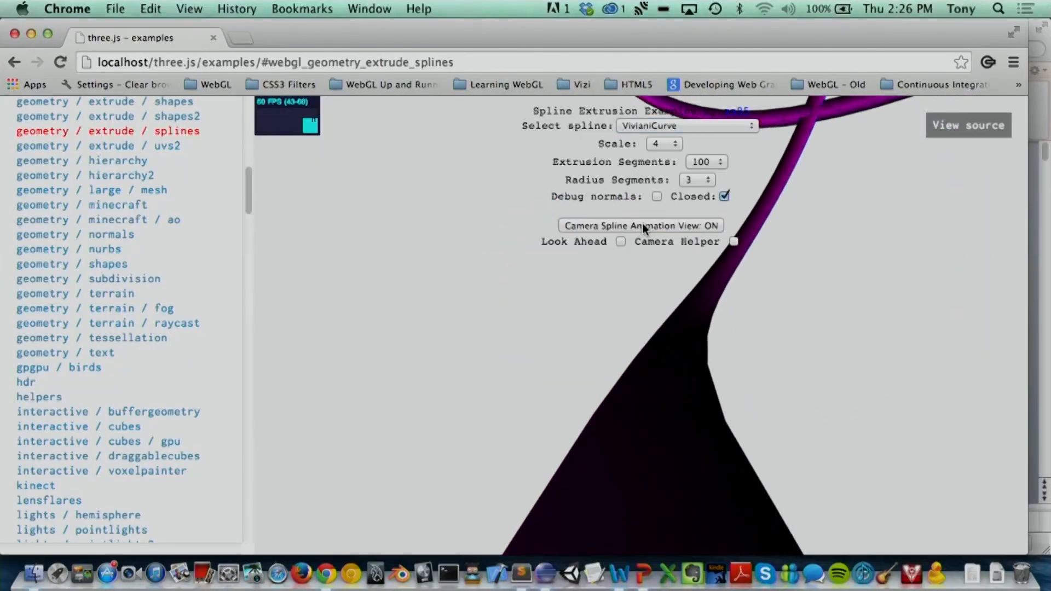